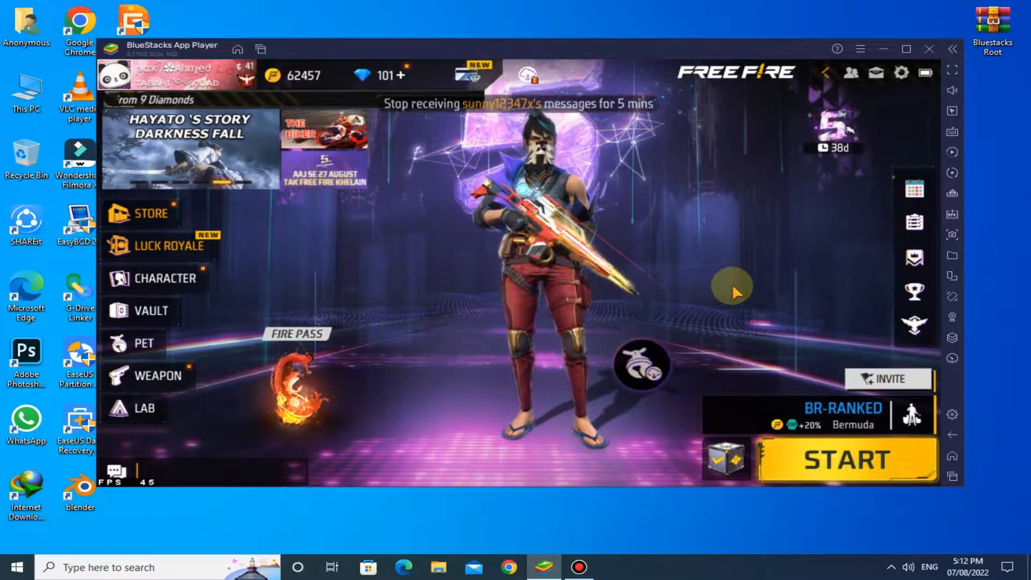
# Close the BlueStacks App Player window that is running Free Fire.
pyautogui.click(929, 49)
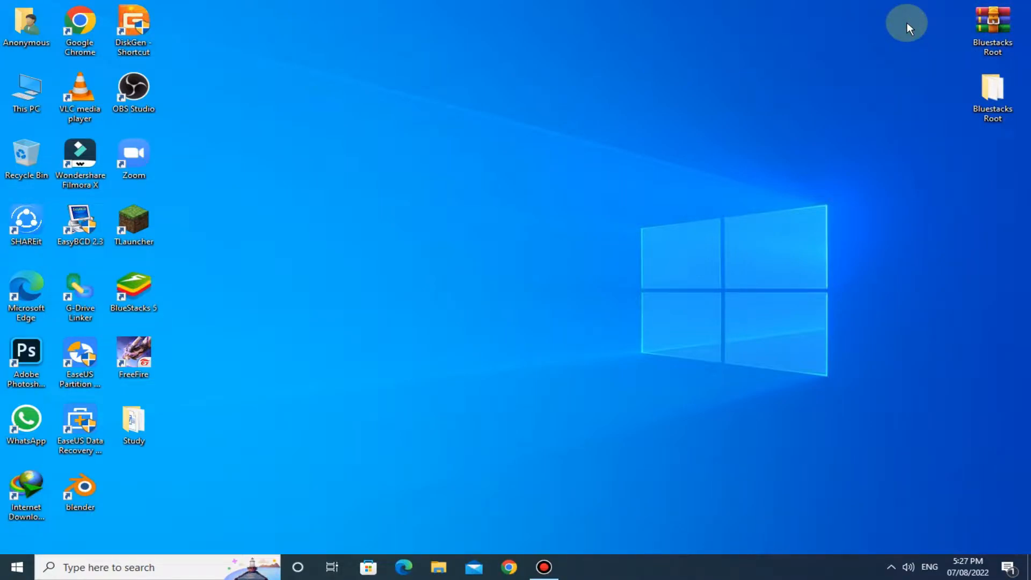
# Extract the Bluestacks Root archive and run BlueStacksTweaker from its BSTweaker6 folder.
pyautogui.rightClick(992, 26)
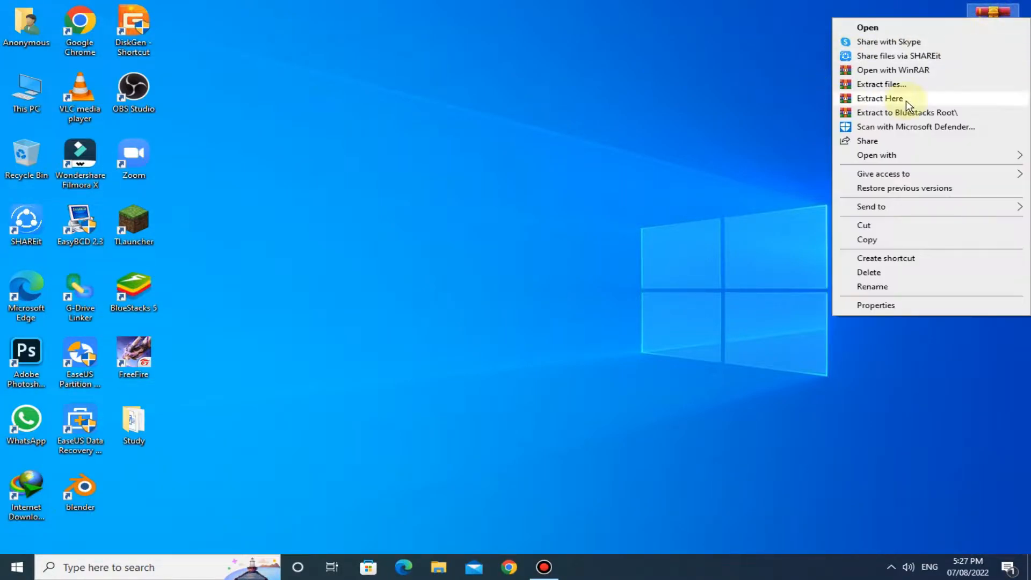
pyautogui.click(879, 98)
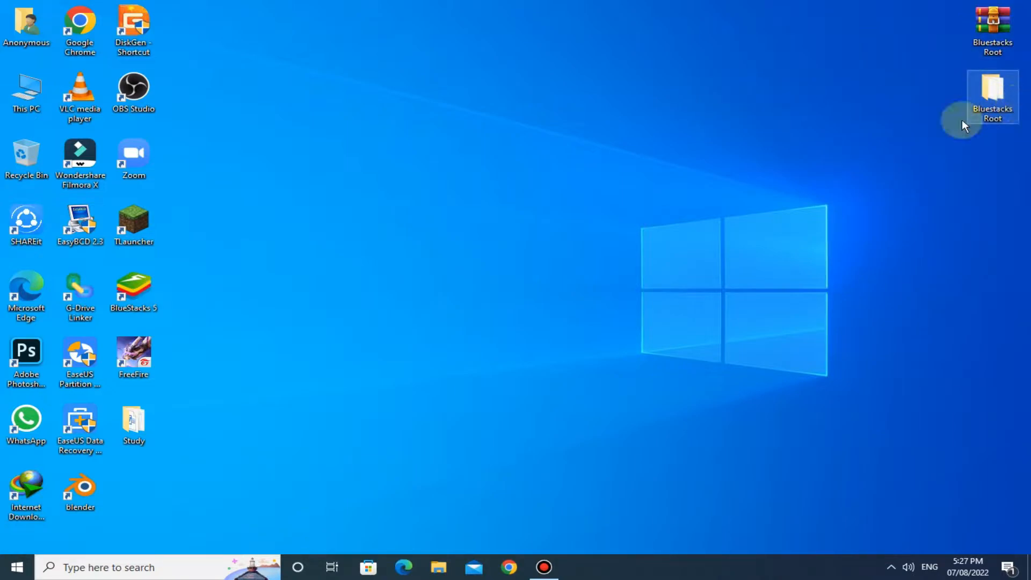
pyautogui.doubleClick(992, 97)
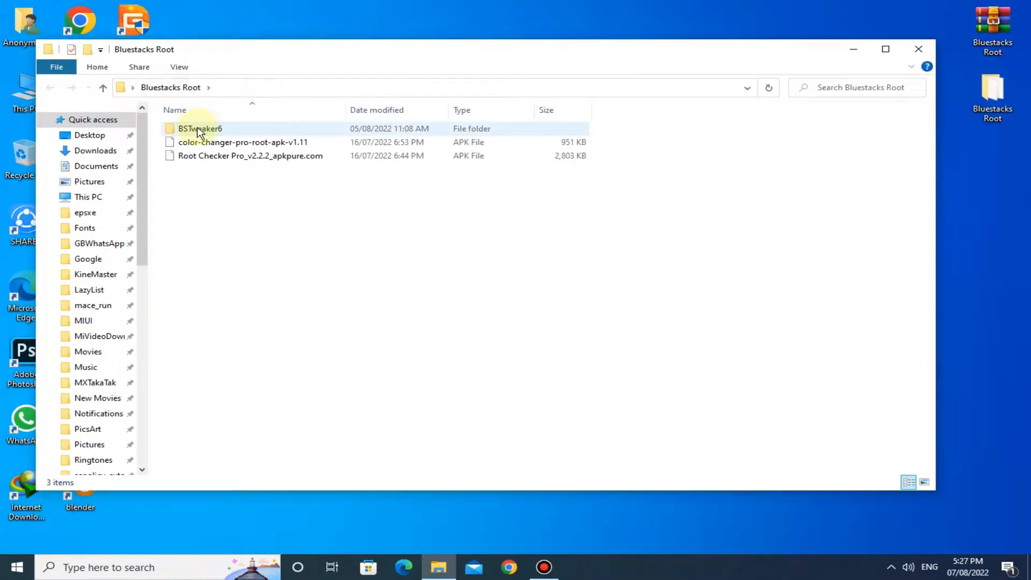
pyautogui.doubleClick(199, 129)
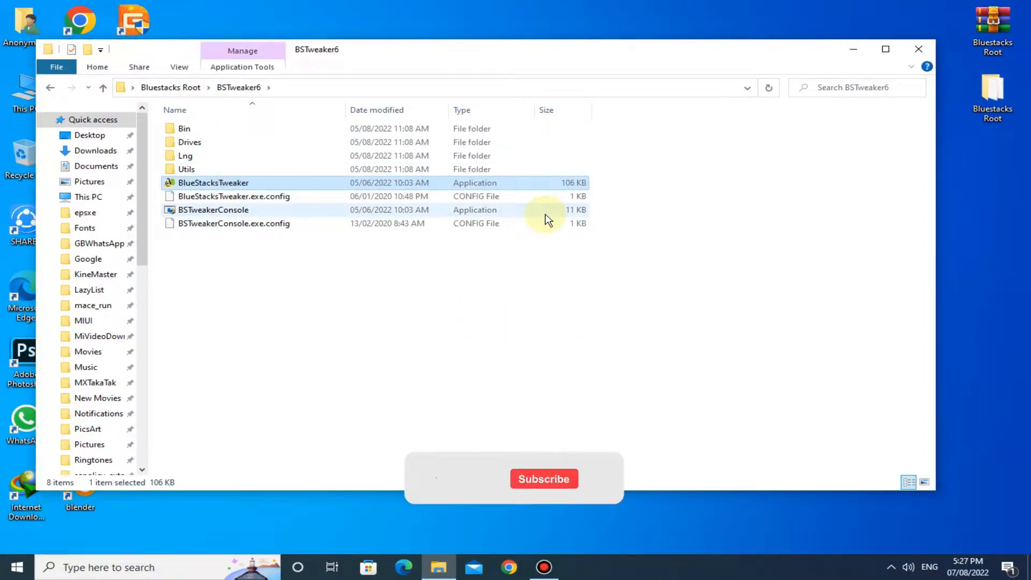
pyautogui.doubleClick(213, 182)
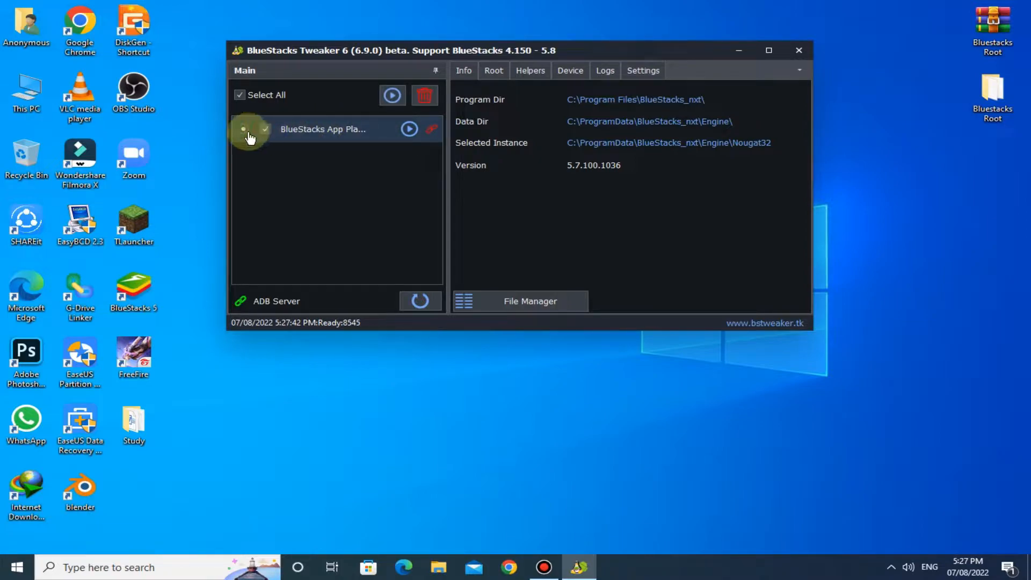
pyautogui.moveTo(492, 71)
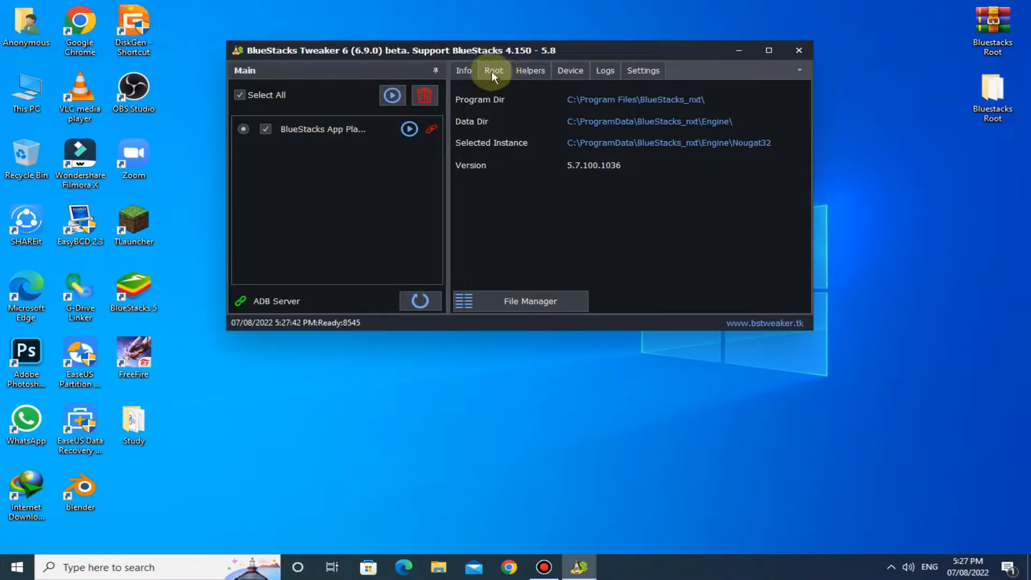
# Lock root on the Nougat32 instance, then unlock it and accept the risk warning.
pyautogui.click(493, 70)
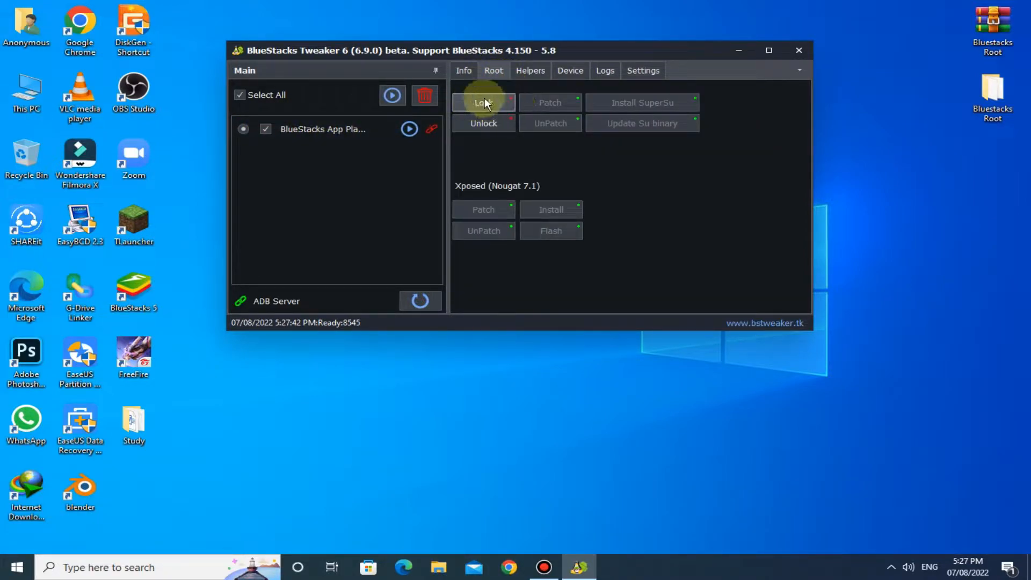
pyautogui.click(483, 103)
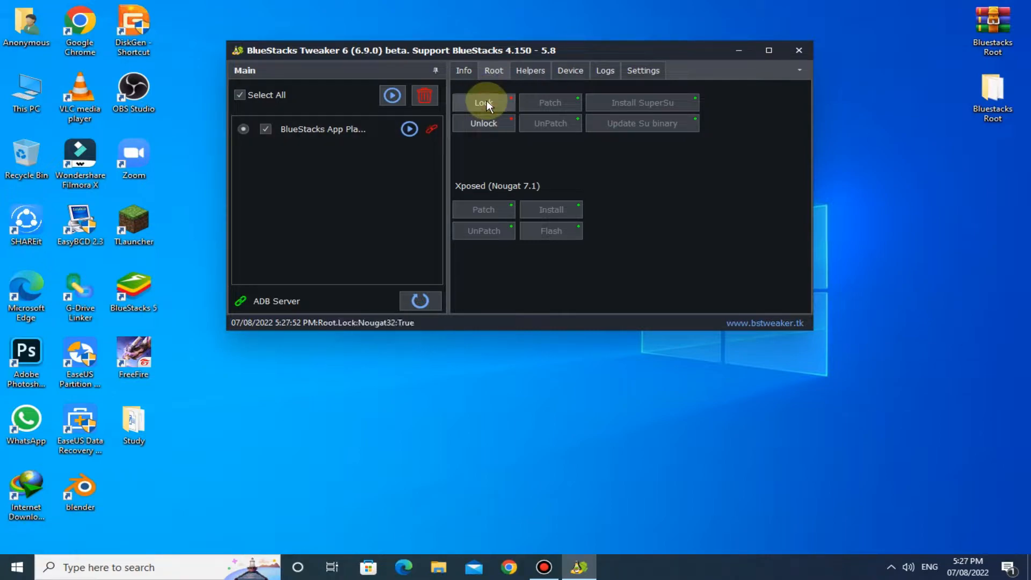
pyautogui.moveTo(484, 123)
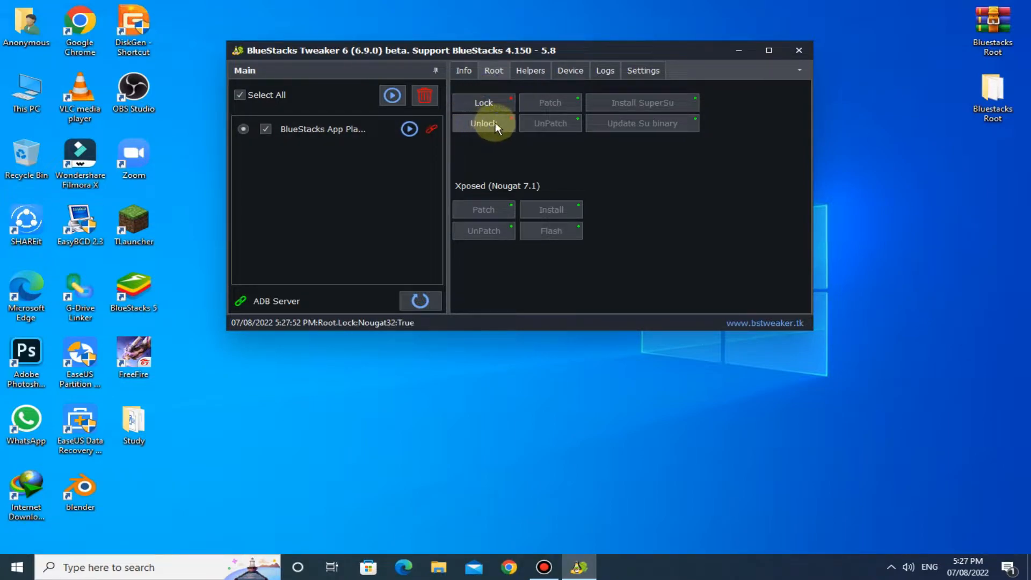
pyautogui.click(483, 123)
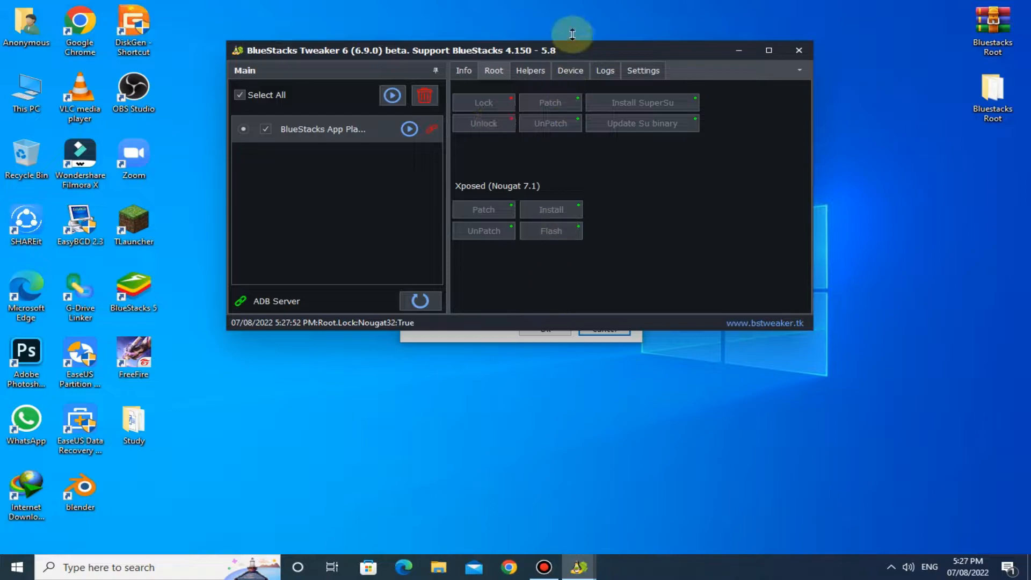
pyautogui.click(483, 123)
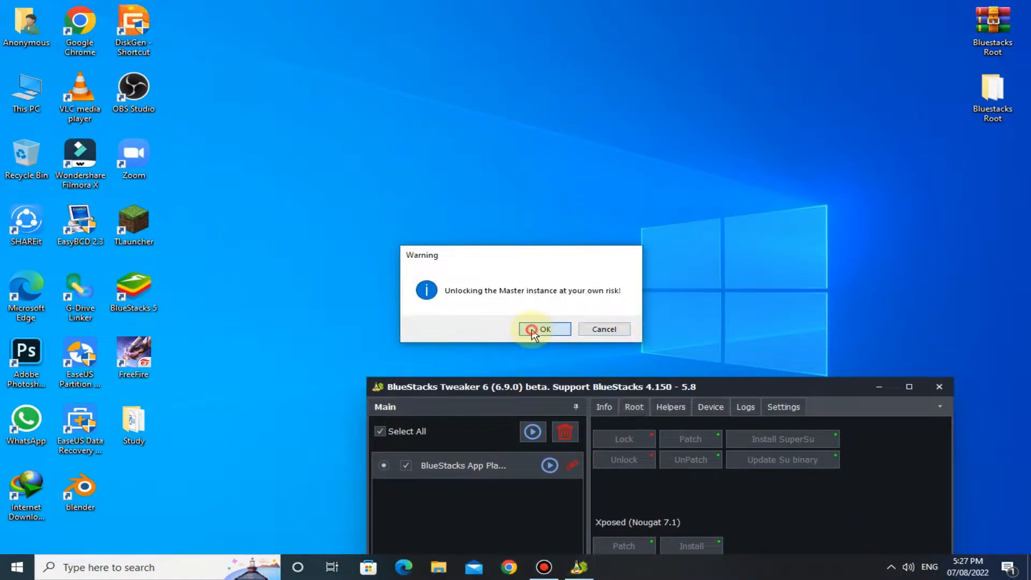
pyautogui.click(544, 329)
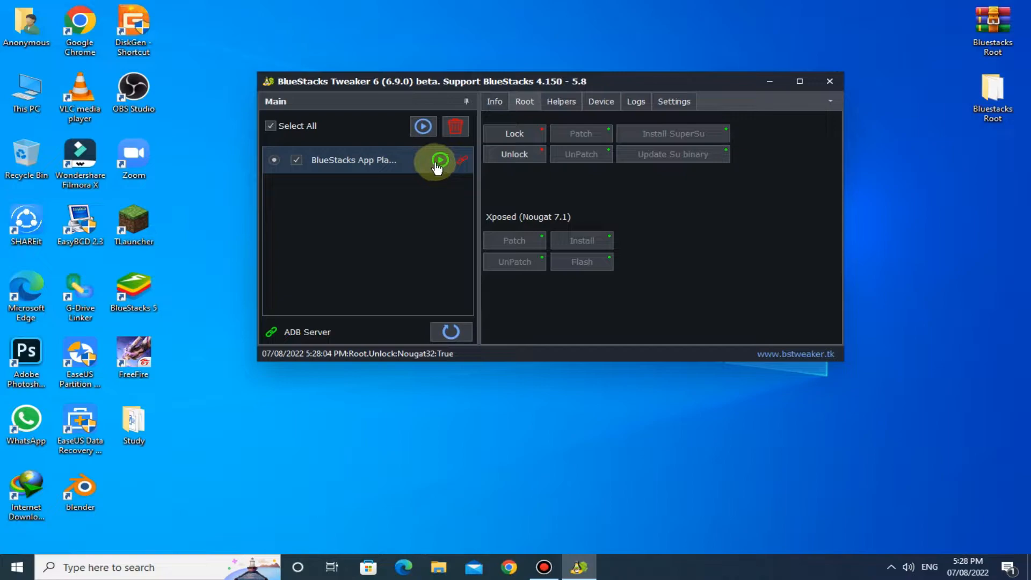
# Start the root-unlocked BlueStacks App Player instance from the tweaker's play button.
pyautogui.click(439, 162)
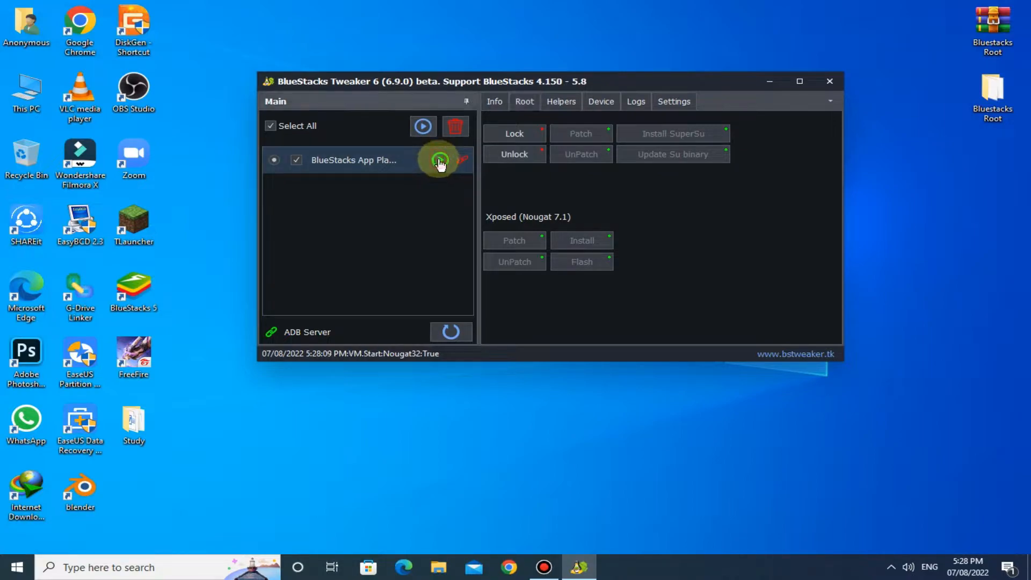
pyautogui.click(439, 162)
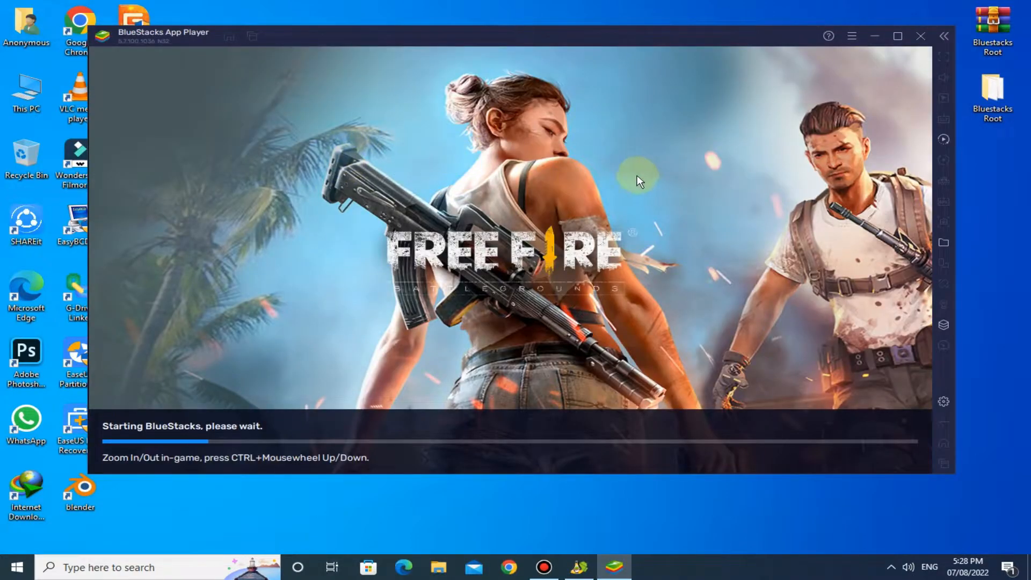
pyautogui.moveTo(853, 209)
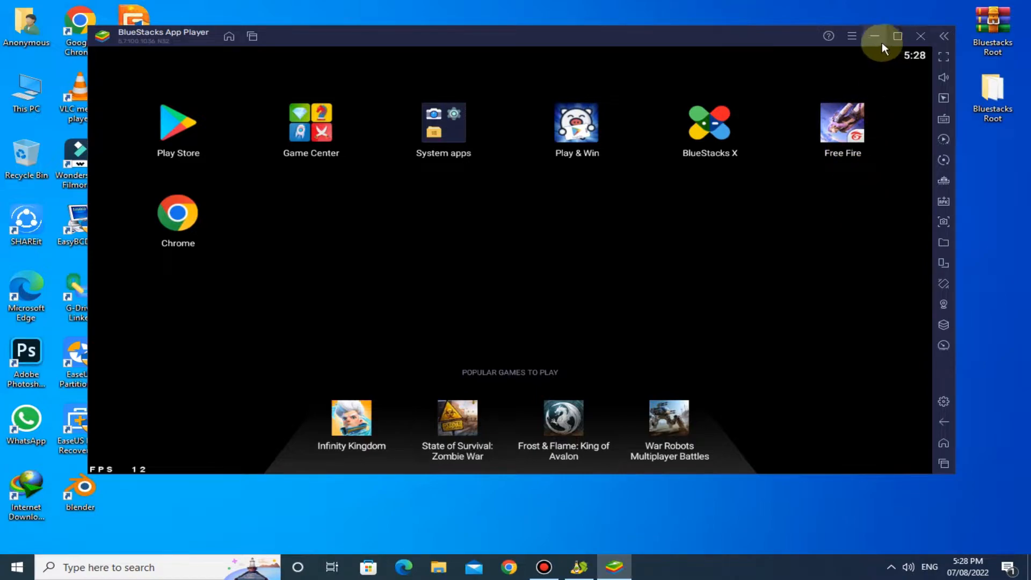
# Minimize BlueStacks, apply the root Patch to the Nougat32 instance, and close the tweaker.
pyautogui.click(874, 36)
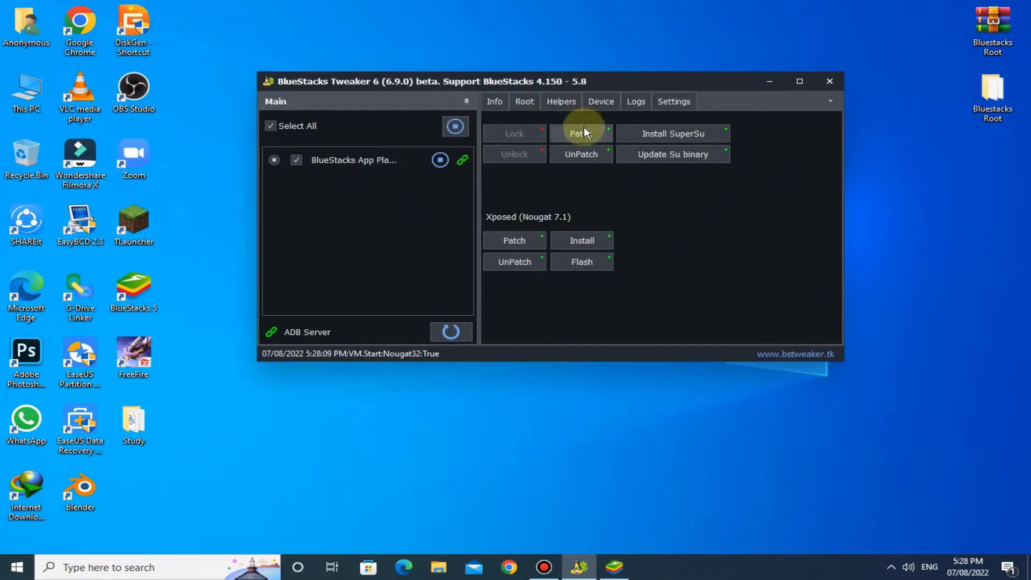
pyautogui.click(581, 134)
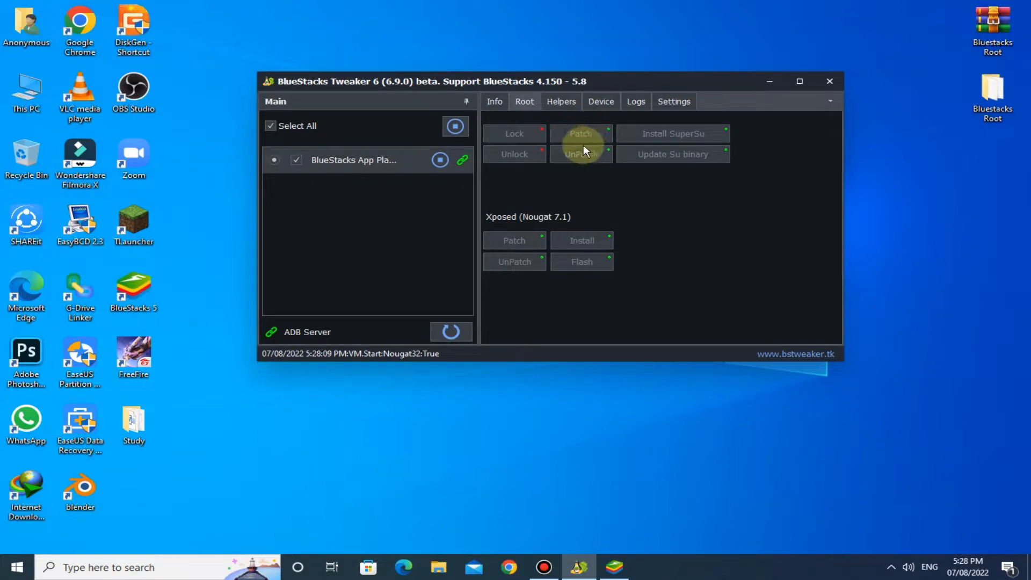
pyautogui.click(581, 134)
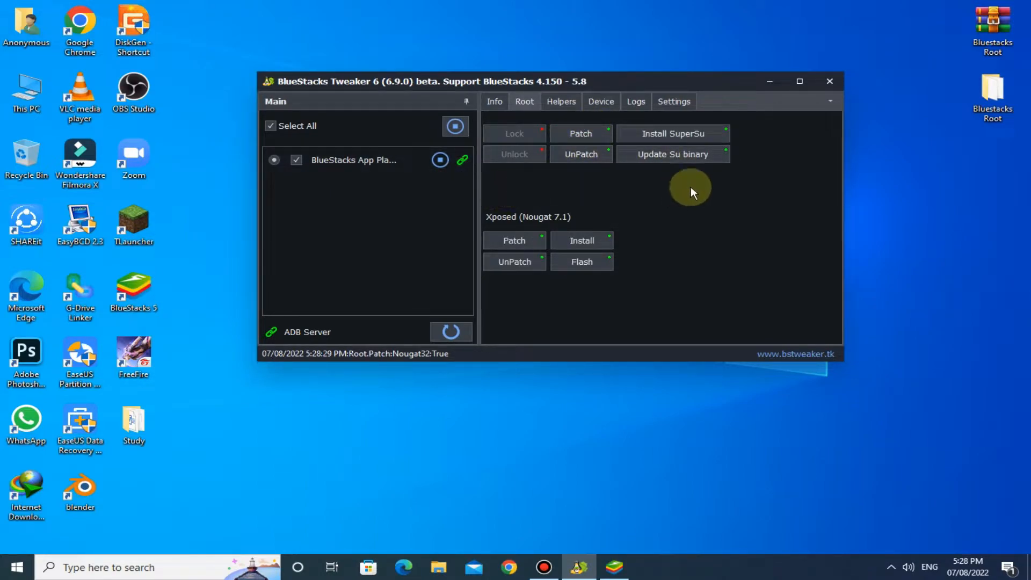
pyautogui.moveTo(812, 111)
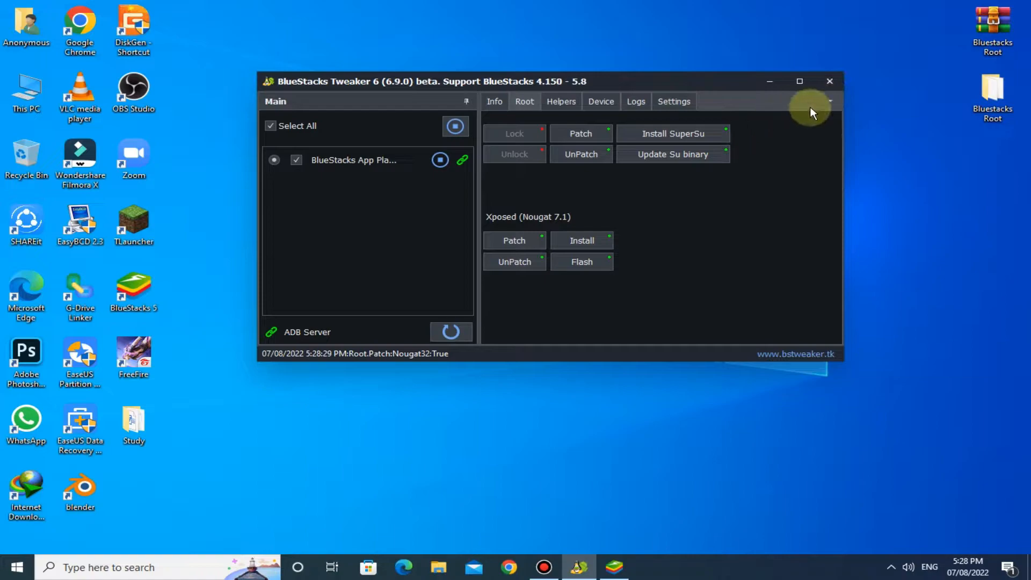
pyautogui.click(829, 81)
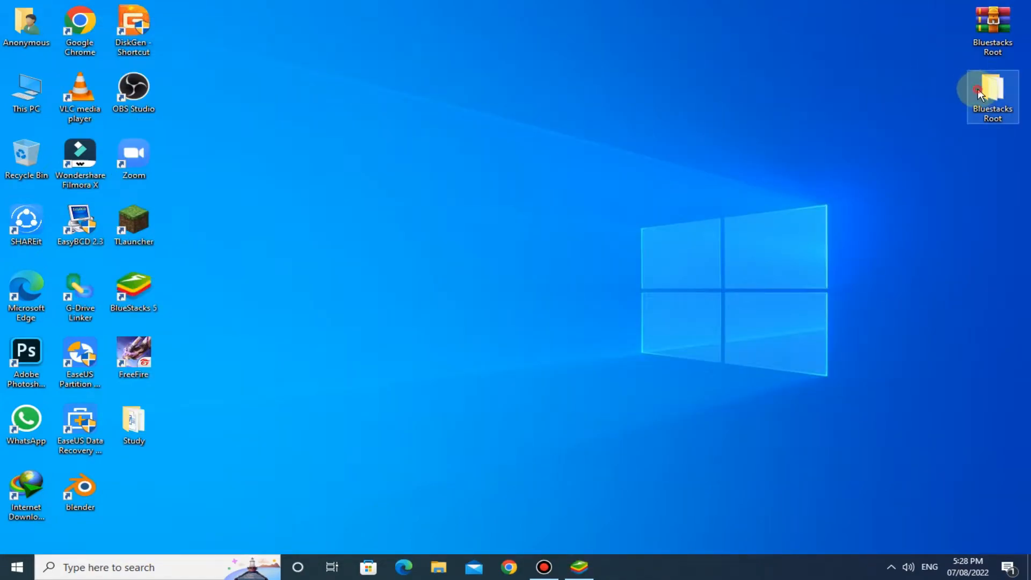
# Open the Bluestacks Root folder holding the Color Changer Pro and Root Checker Pro APKs.
pyautogui.doubleClick(992, 95)
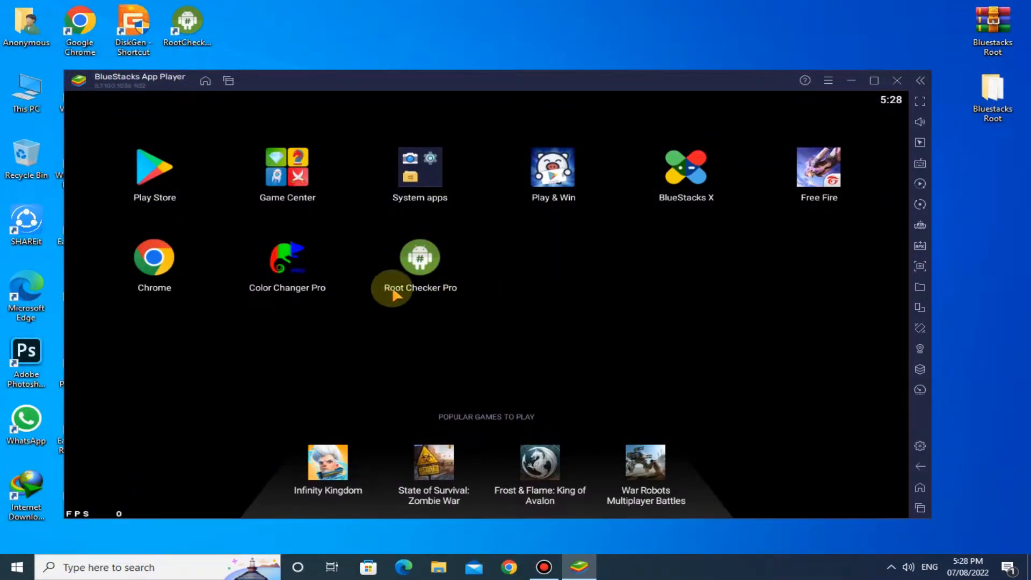
# Run Root Checker Pro and verify root access is properly installed.
pyautogui.click(419, 257)
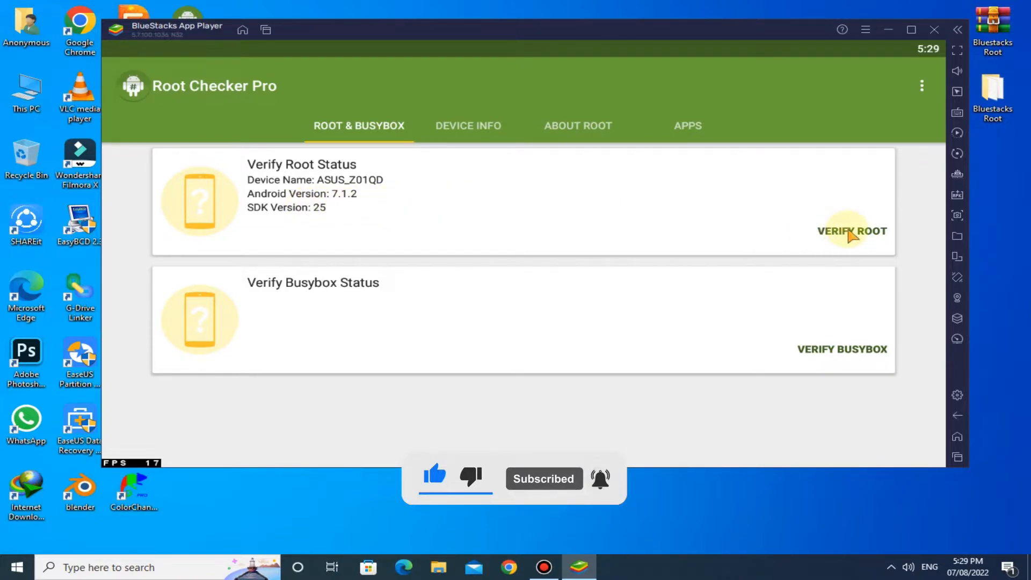
pyautogui.click(852, 231)
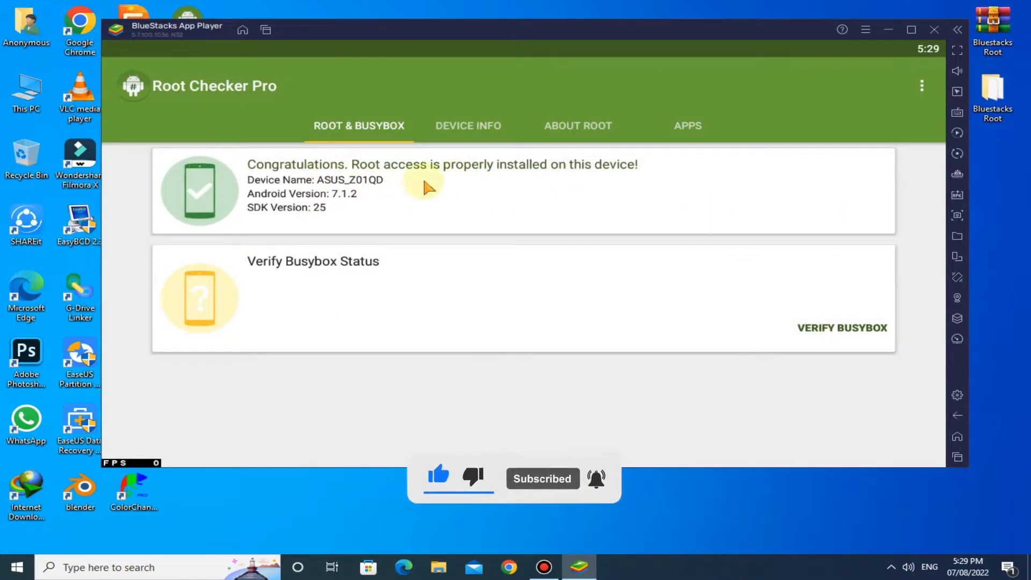
pyautogui.moveTo(352, 191)
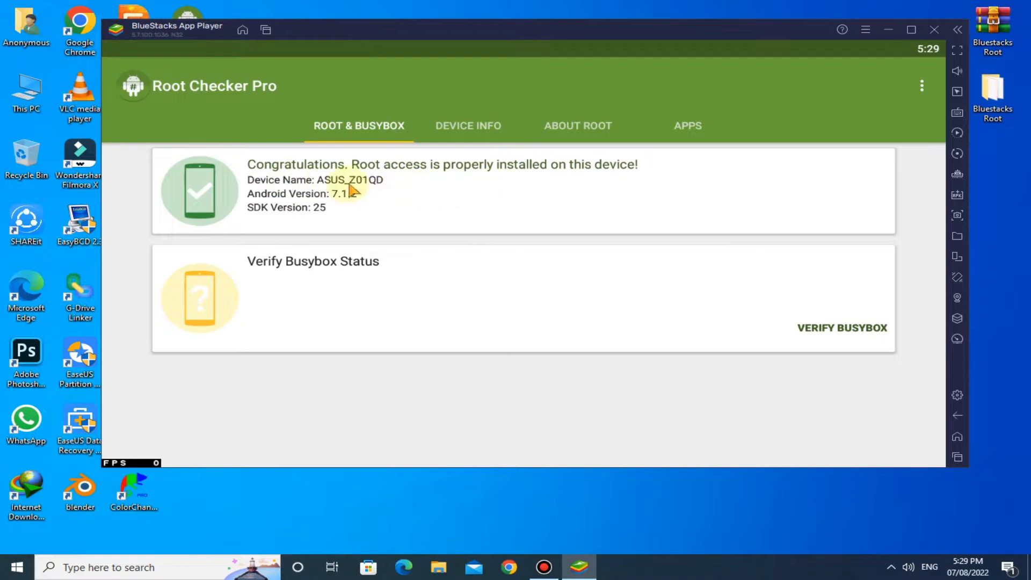
pyautogui.moveTo(957, 458)
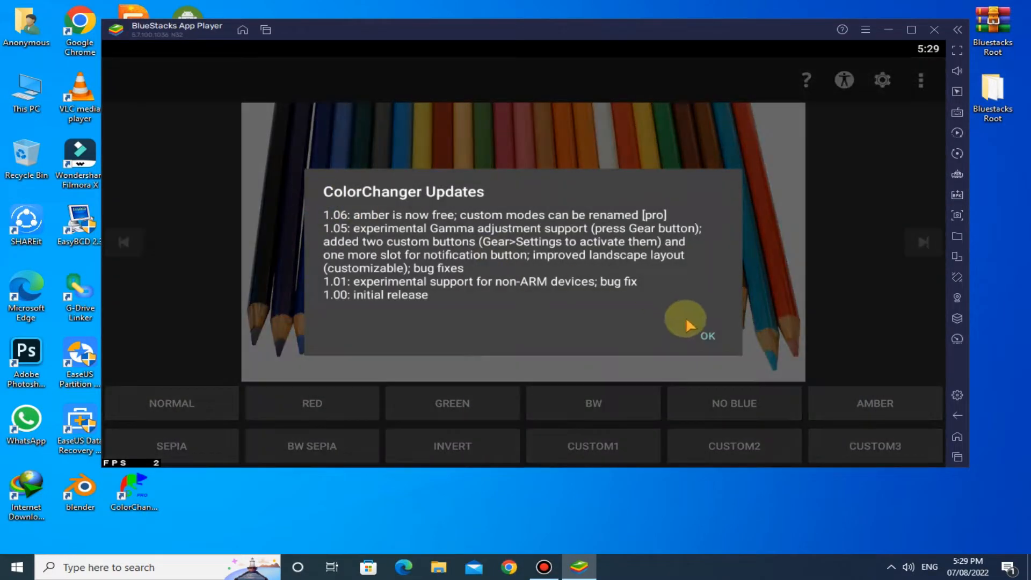
# Dismiss the updates notice and save CUSTOM1 with saturation raised to 1.50.
pyautogui.click(687, 322)
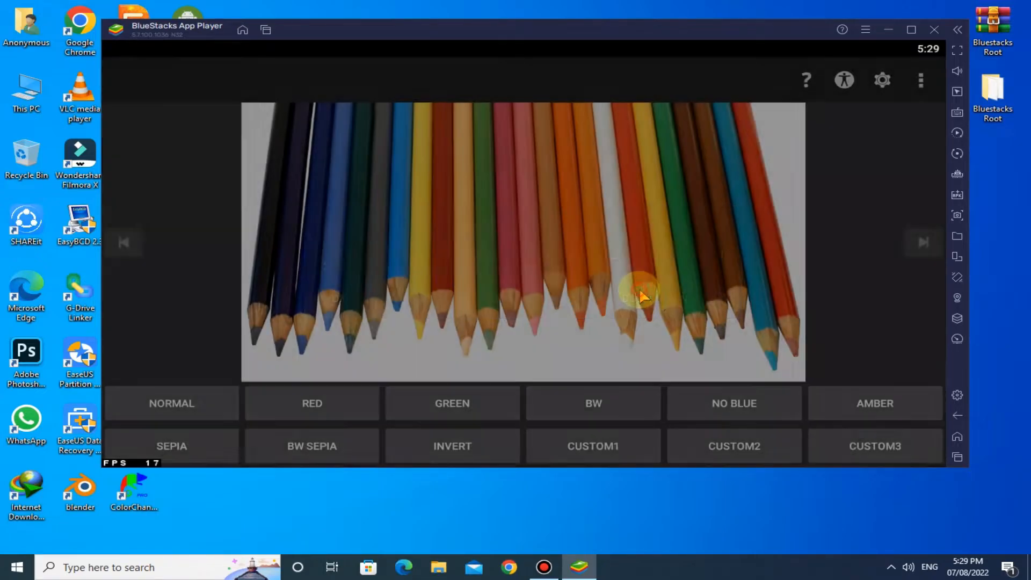
pyautogui.click(592, 446)
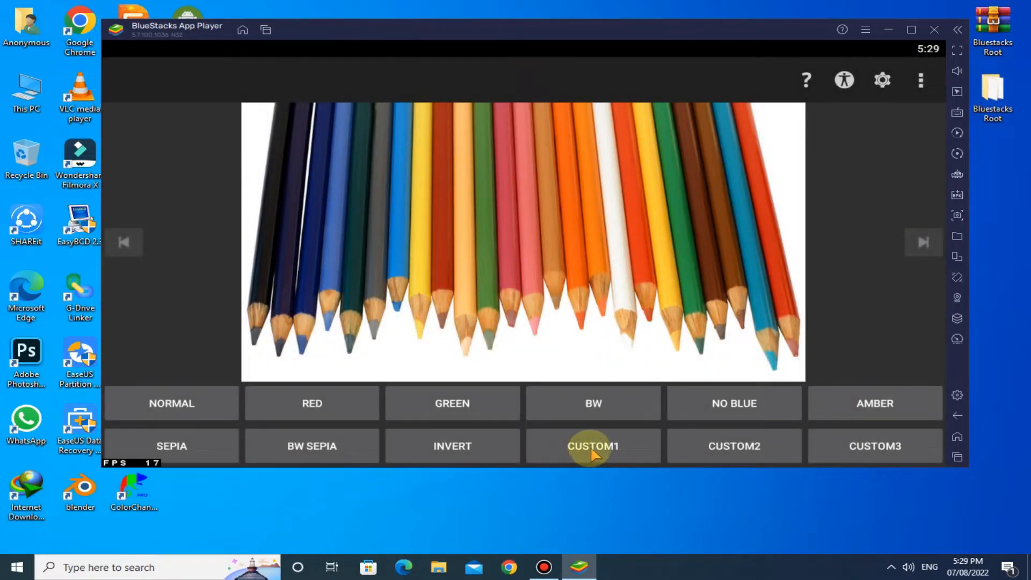
pyautogui.click(593, 446)
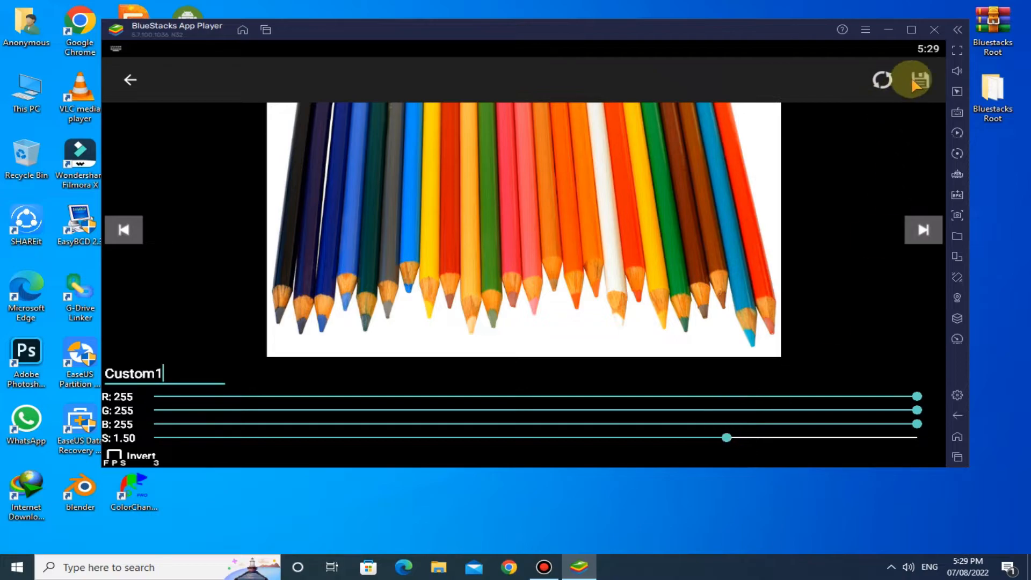
pyautogui.click(913, 79)
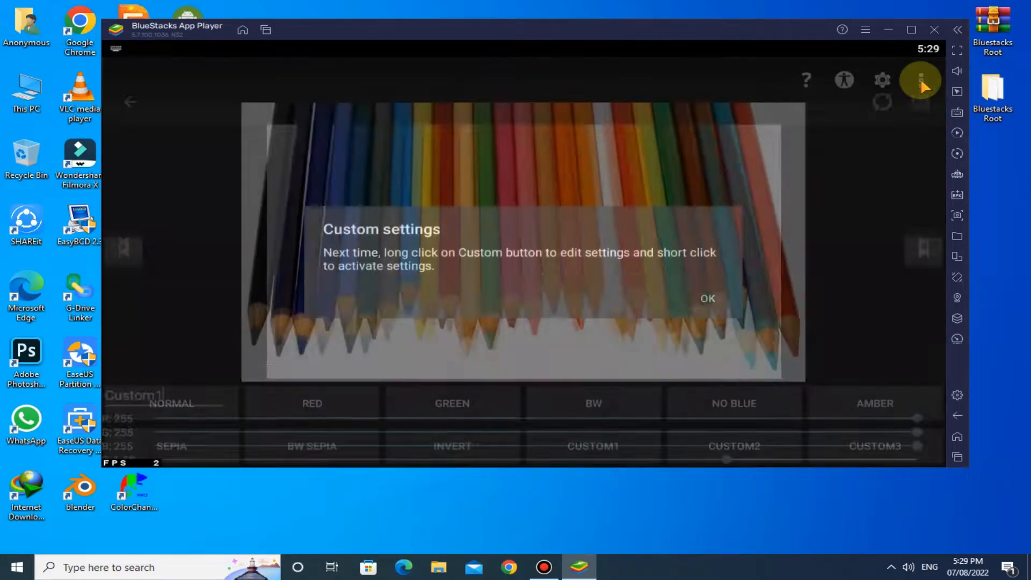
# Enable Activate on boot in Color Changer Pro's Settings.
pyautogui.click(708, 299)
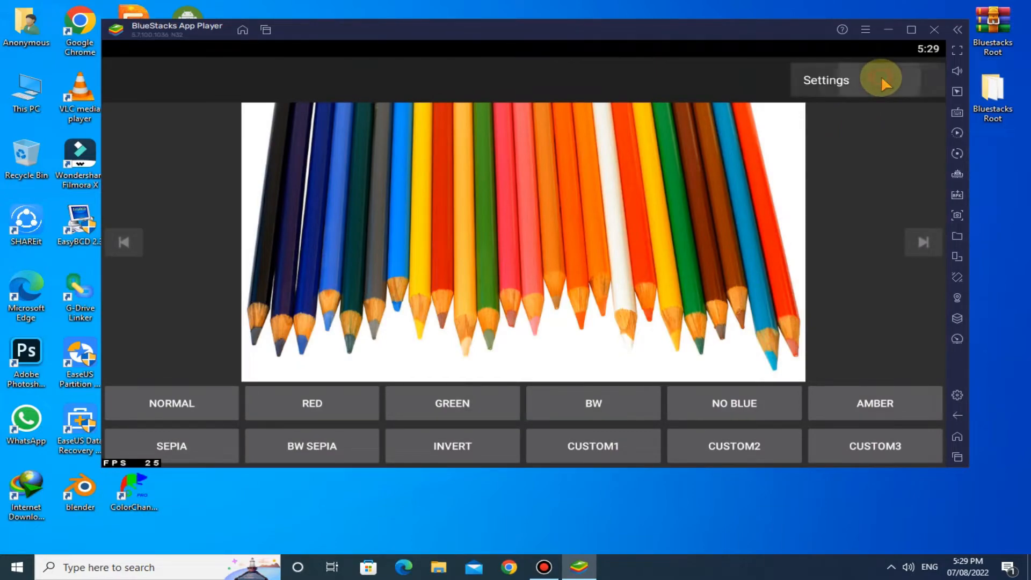
pyautogui.click(825, 79)
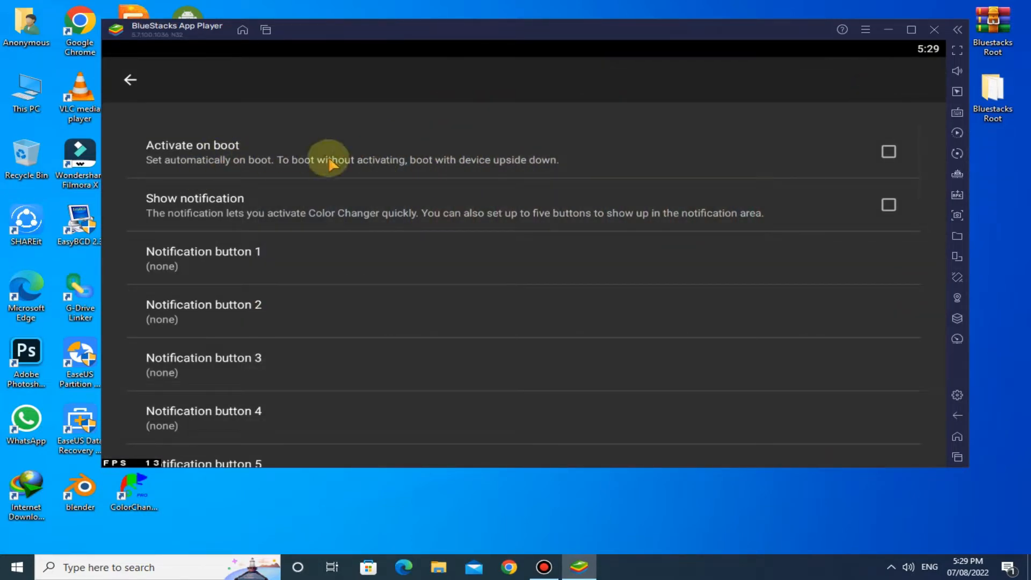
pyautogui.click(888, 152)
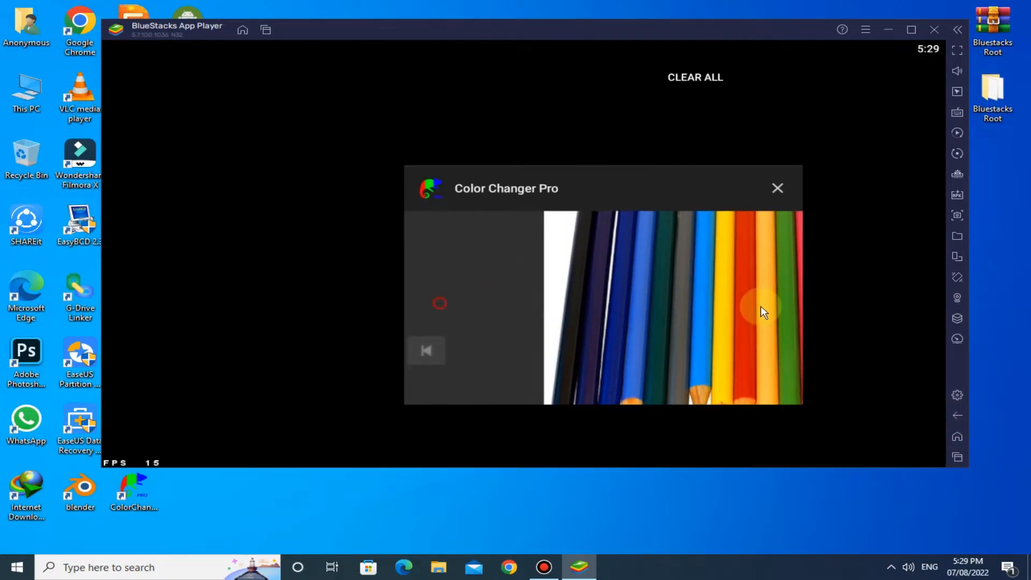
# Clear all recent apps, launch Free Fire and dismiss its tips to reach the login screen.
pyautogui.click(777, 188)
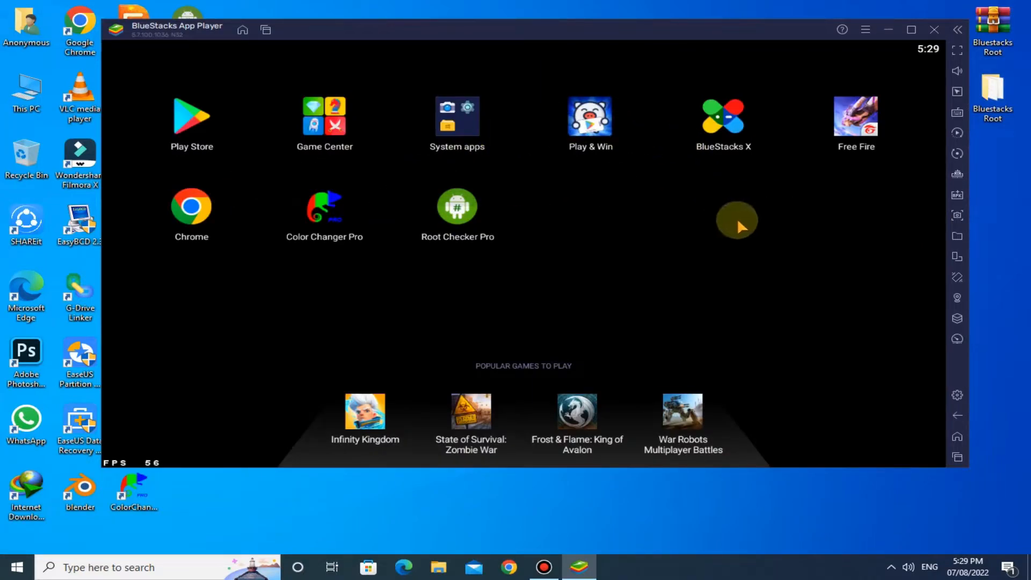
pyautogui.moveTo(835, 174)
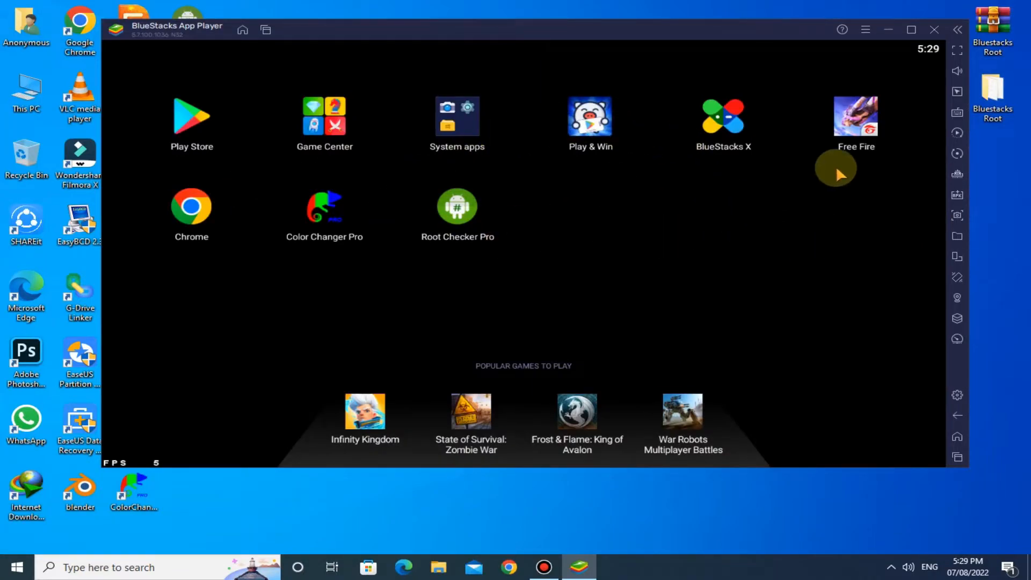
pyautogui.moveTo(823, 134)
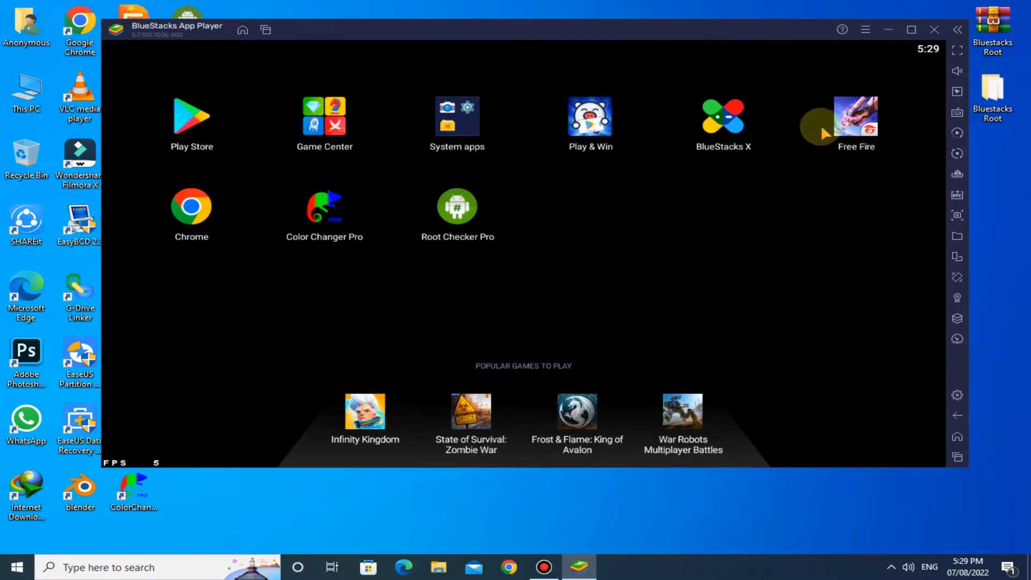
pyautogui.click(854, 117)
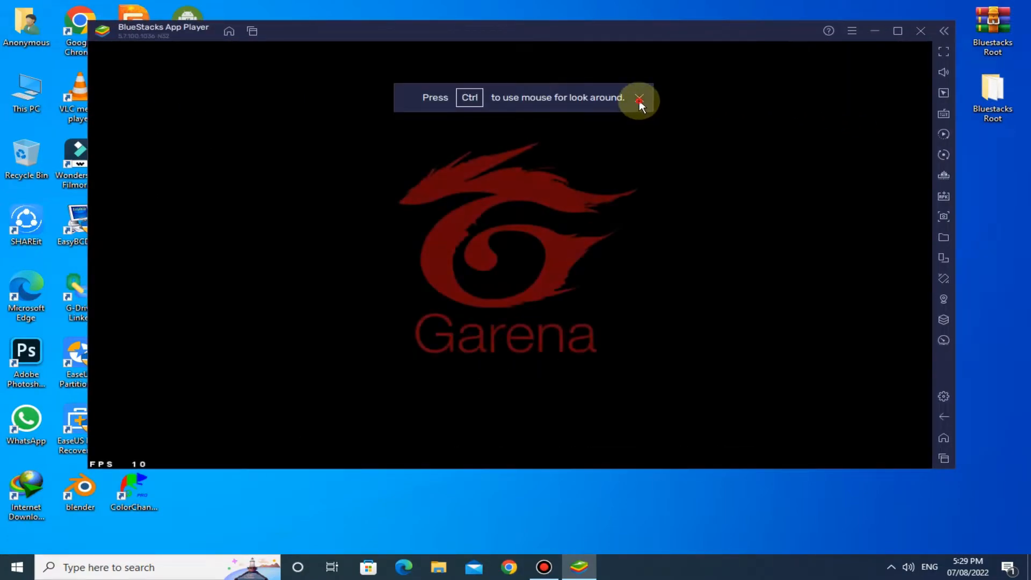
pyautogui.click(638, 99)
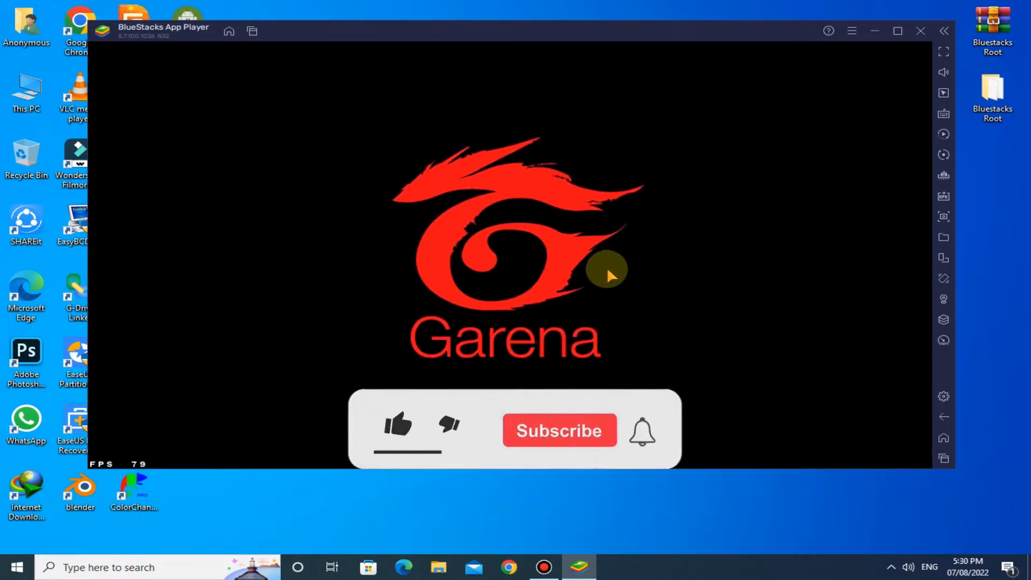
pyautogui.click(396, 425)
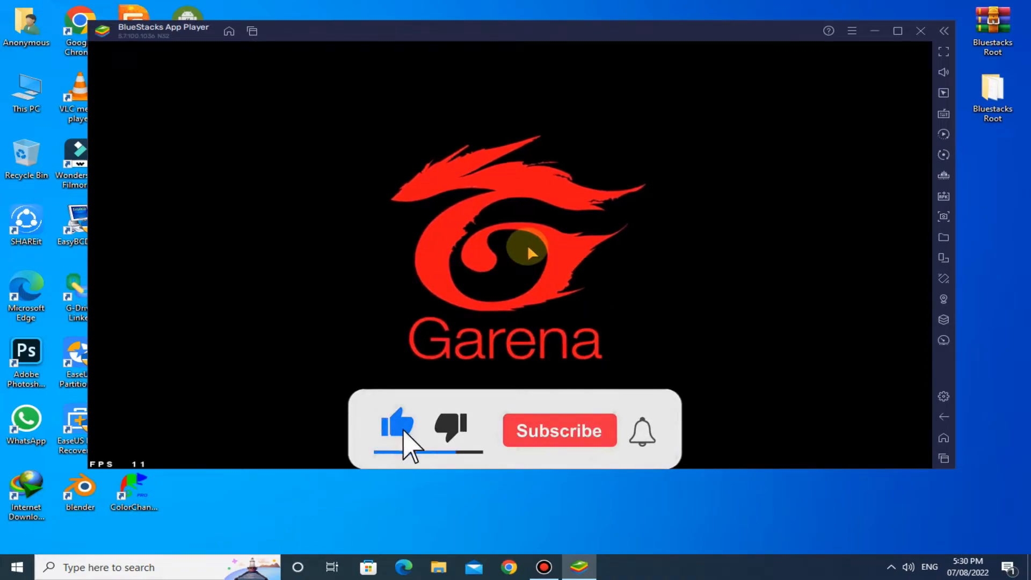
pyautogui.click(557, 430)
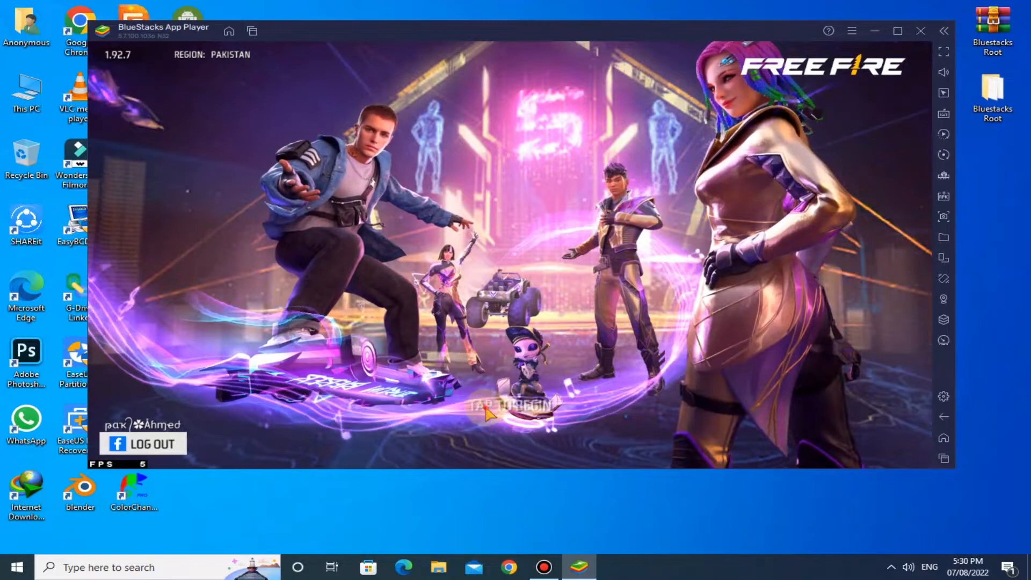
# Start from the title screen and close the M1887 and 5th Anniversary pop-ups.
pyautogui.click(943, 72)
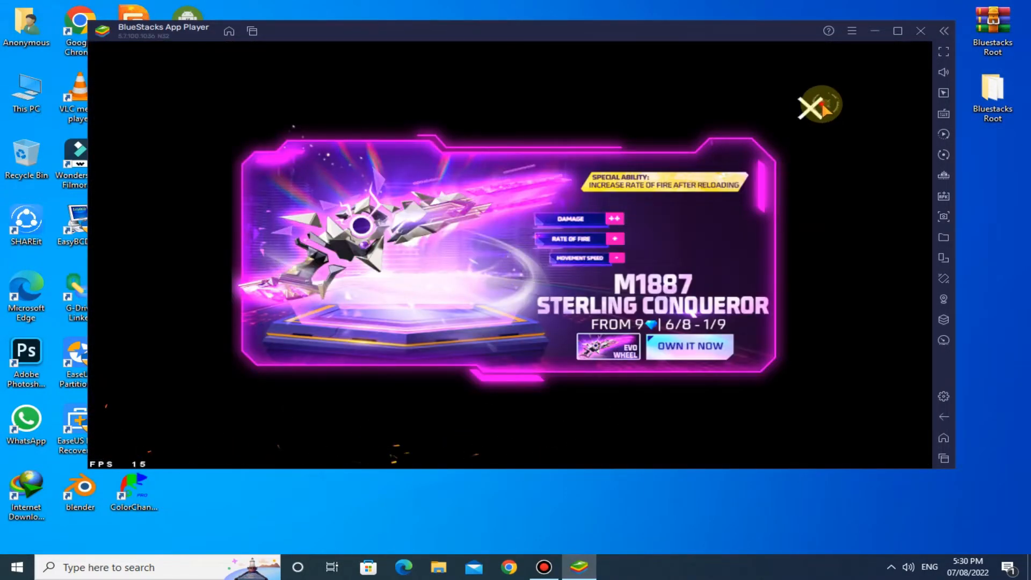
pyautogui.click(806, 111)
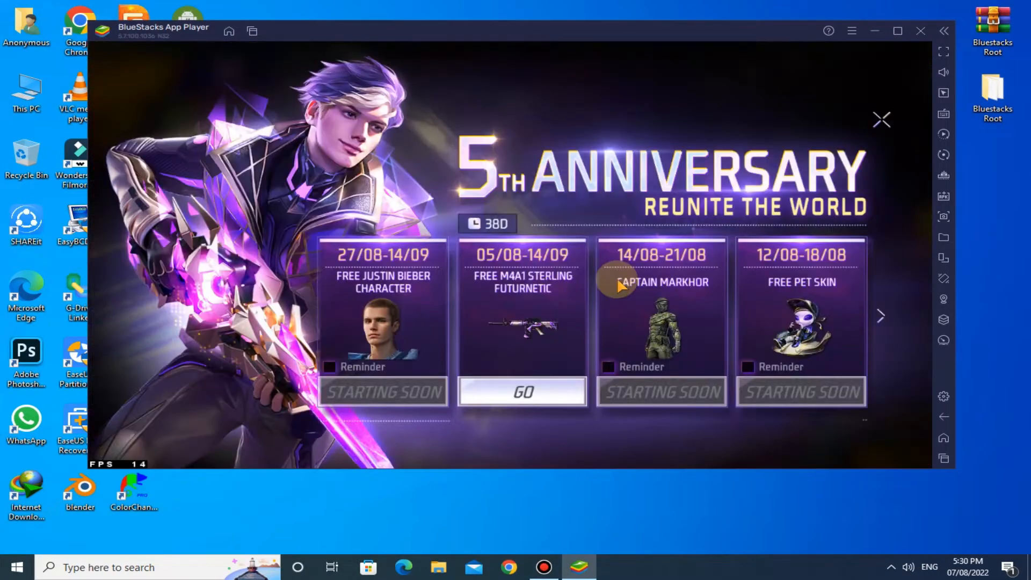
pyautogui.click(881, 120)
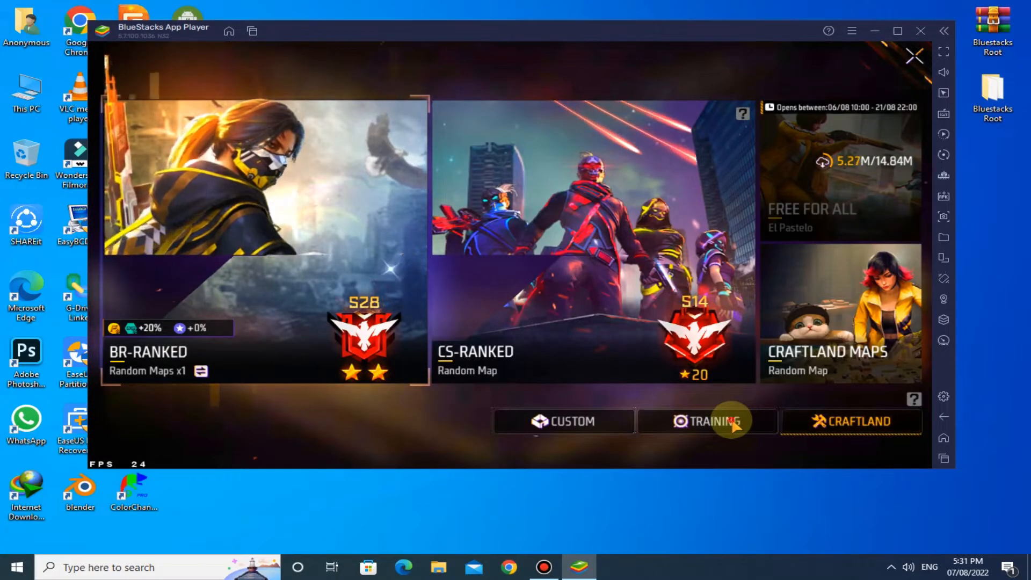
# Pick Training mode, start the match, and dismiss the F11 fullscreen tip.
pyautogui.click(707, 421)
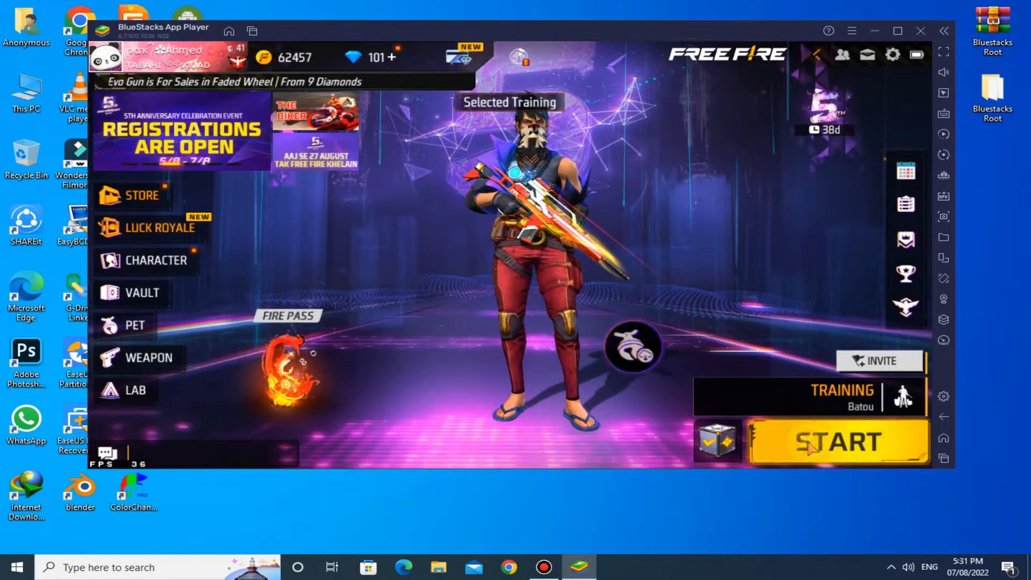
pyautogui.click(838, 442)
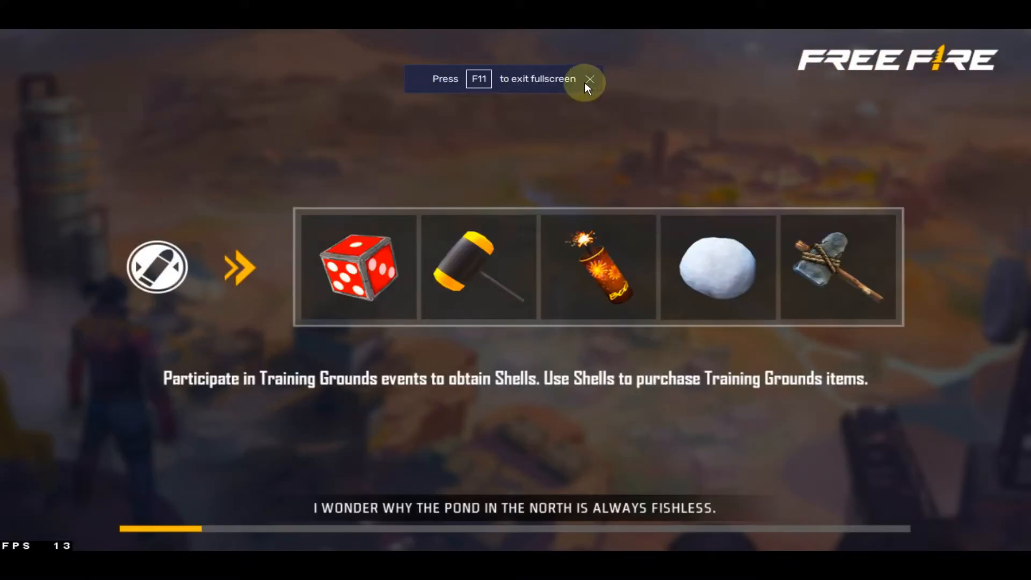
pyautogui.click(589, 79)
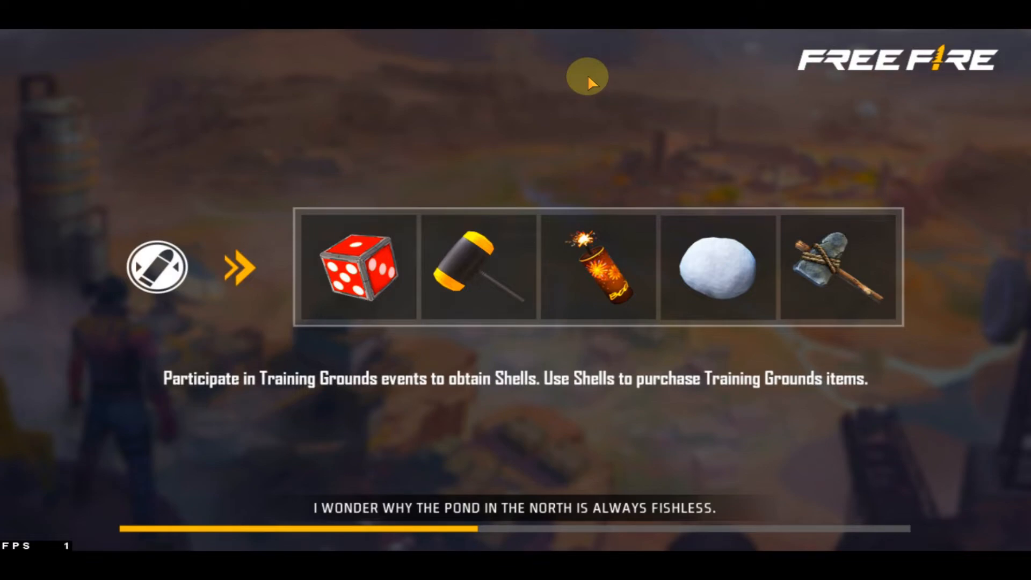
pyautogui.moveTo(595, 65)
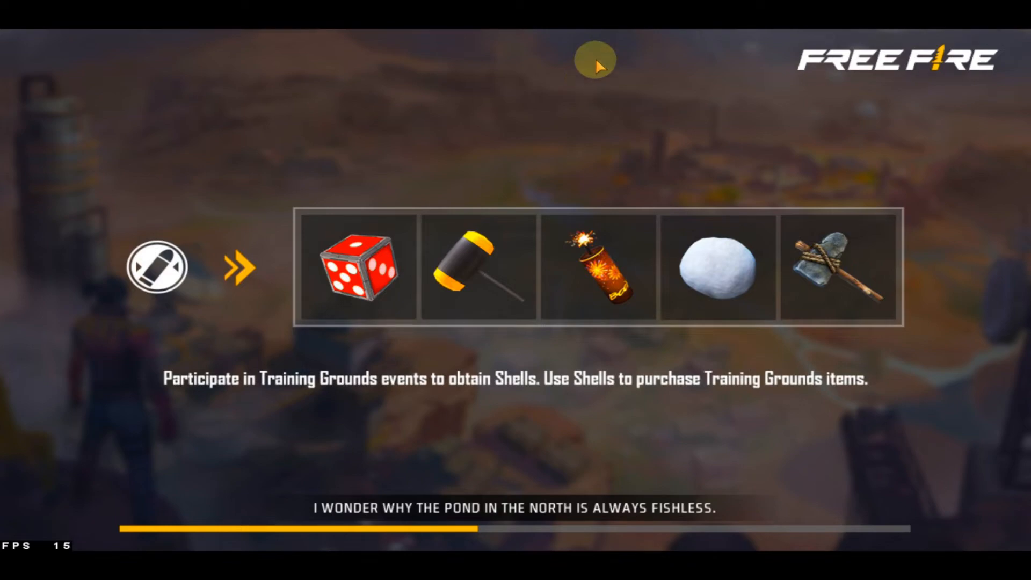
pyautogui.moveTo(818, 210)
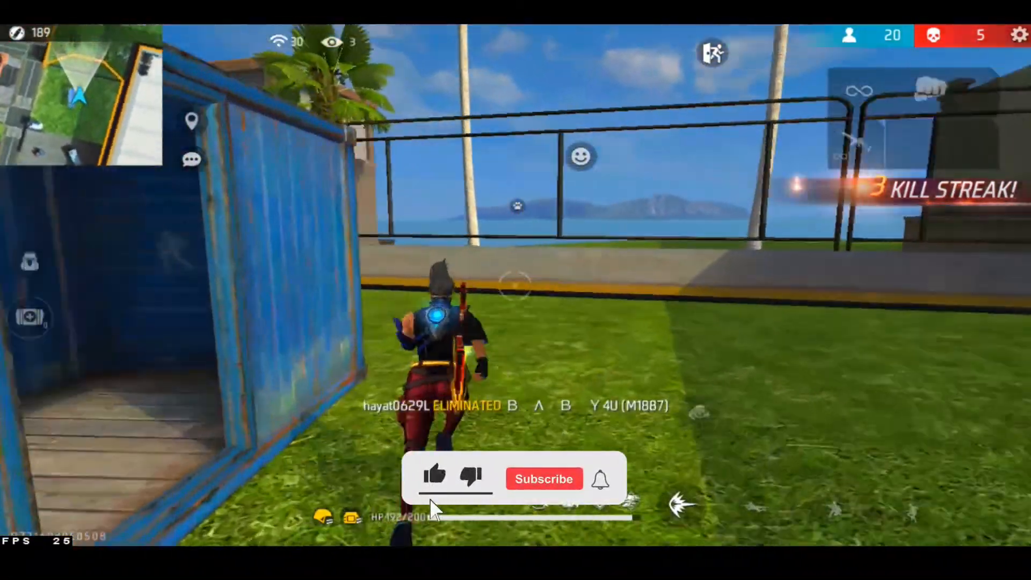
# Play the Training Grounds match, running across the map until reaching a 3-kill streak.
pyautogui.click(543, 478)
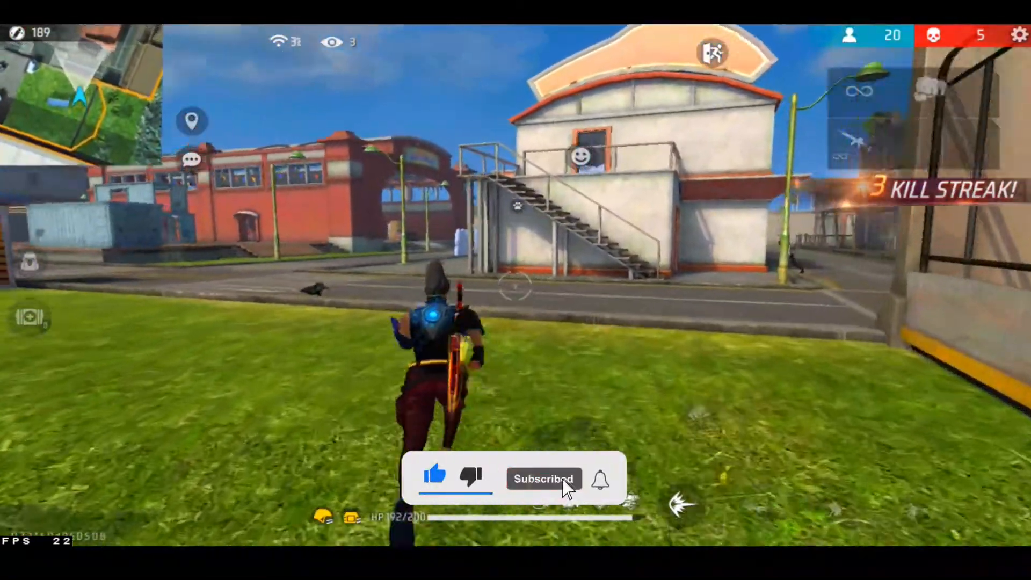